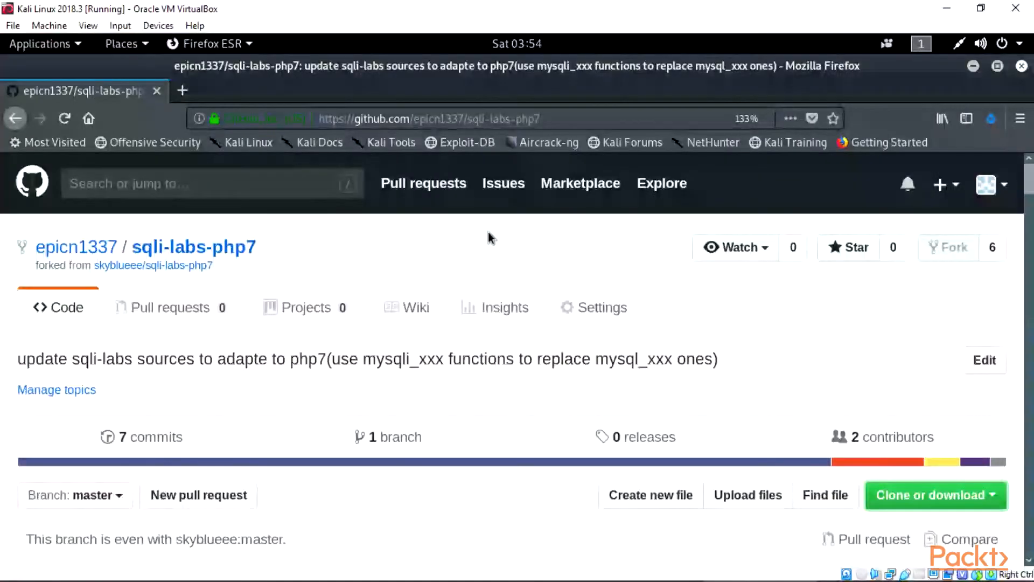
mouse_move(550, 235)
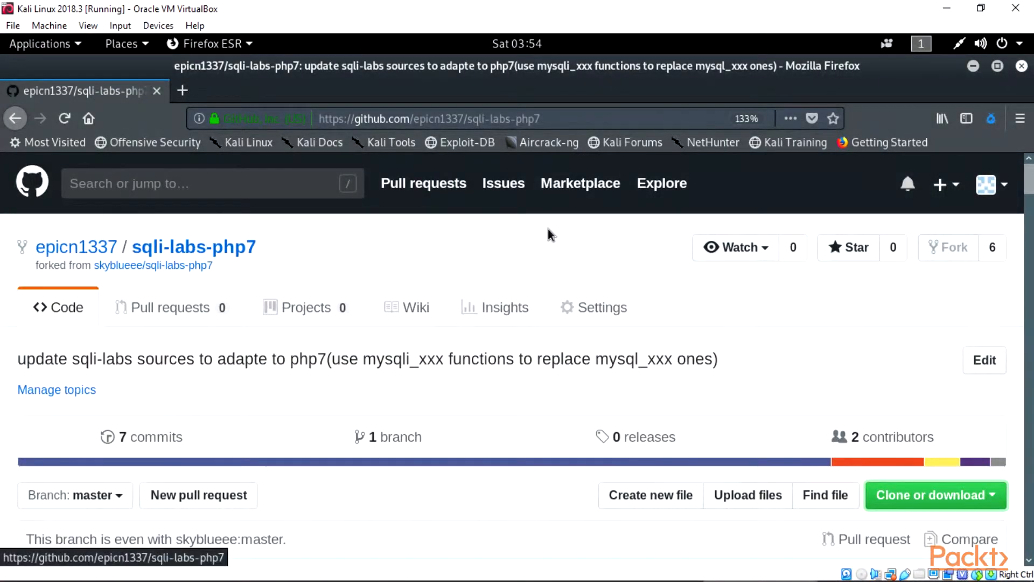
- Download the sqli-labs-php7 repository from GitHub as a ZIP archive via Clone or download
click(429, 118)
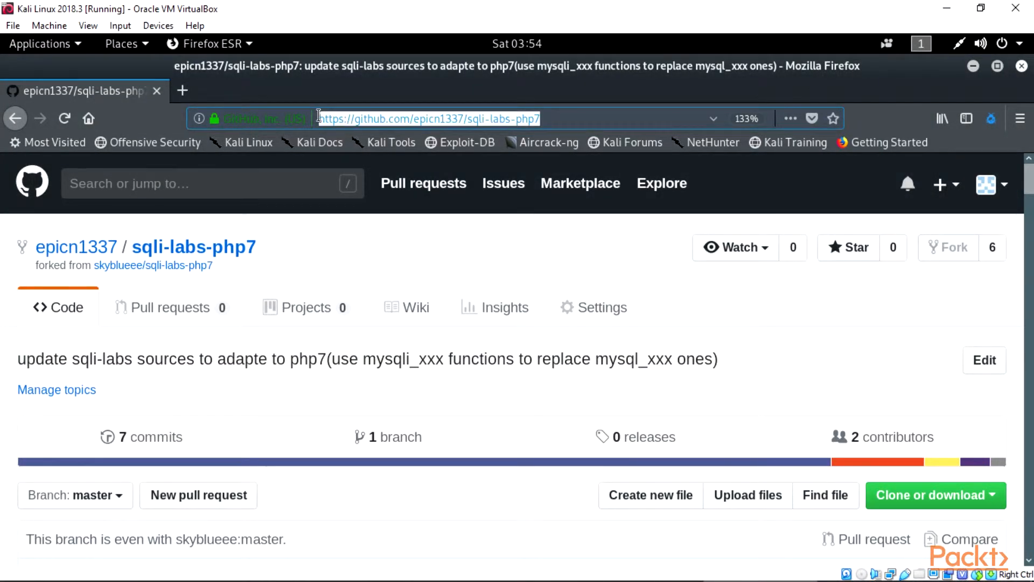
click(541, 118)
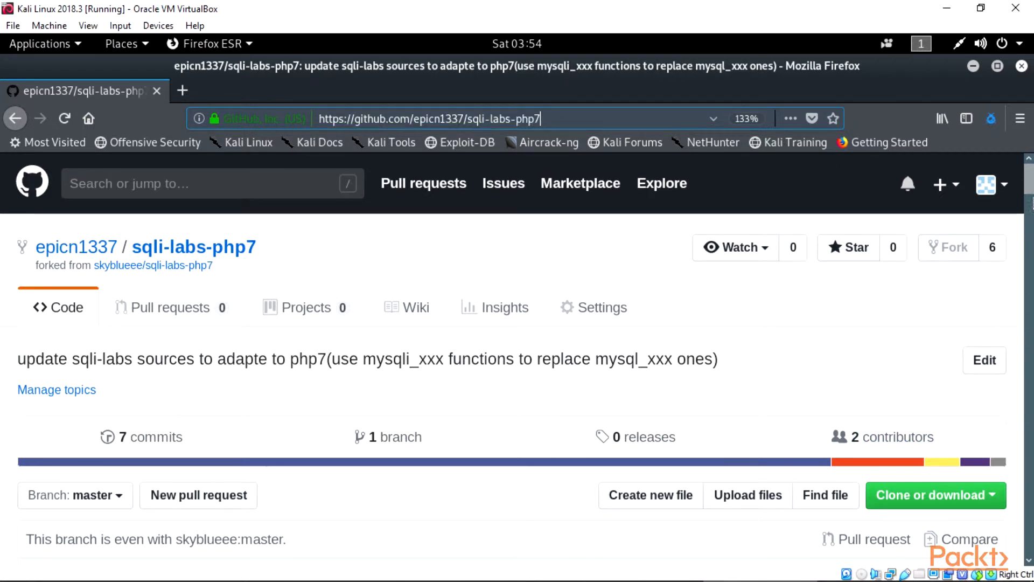
click(934, 495)
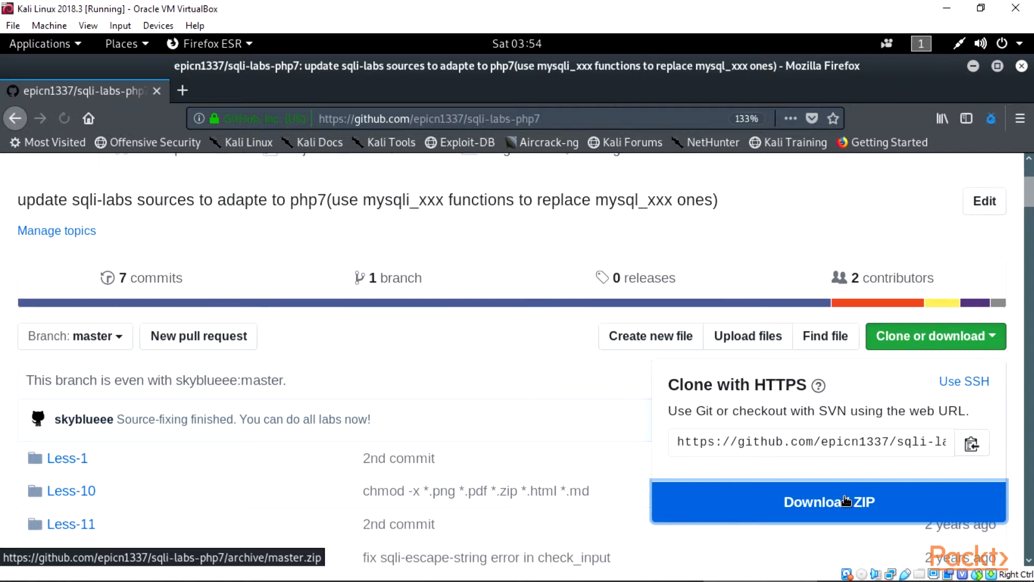
click(828, 501)
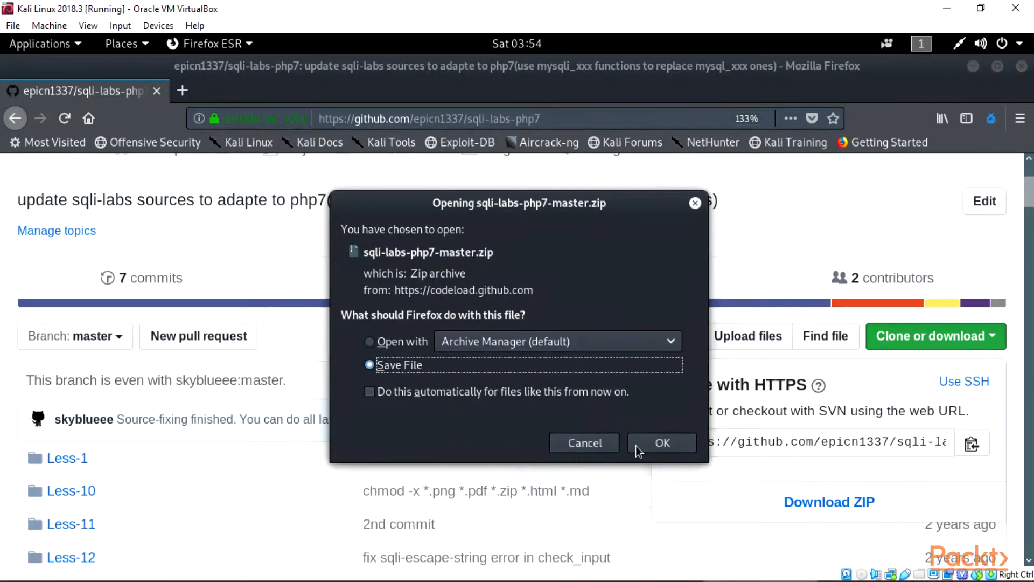
- Save the ZIP, list Downloads, and extract sqli-labs-php7-master.zip with unzip
click(662, 443)
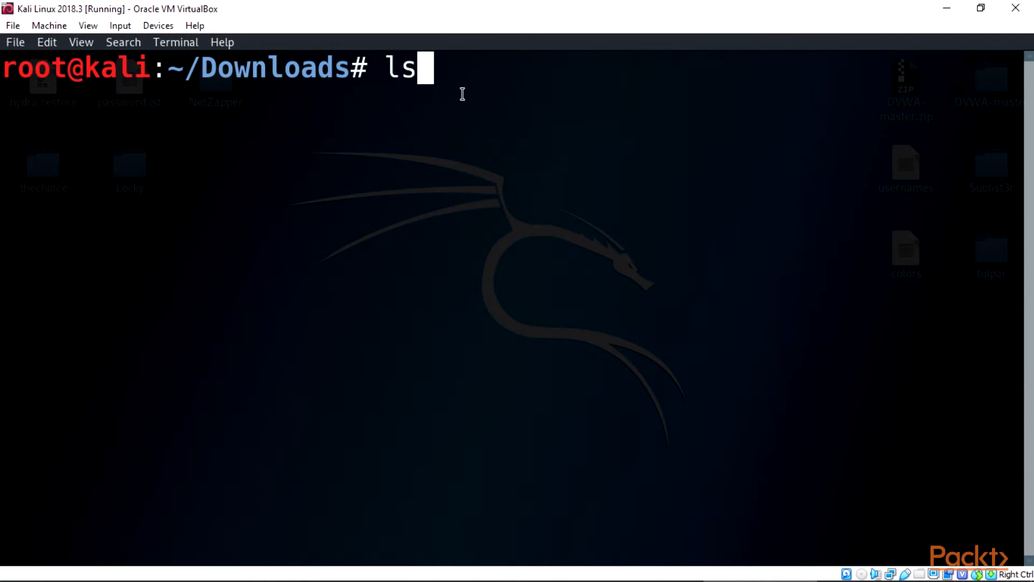
key(Return)
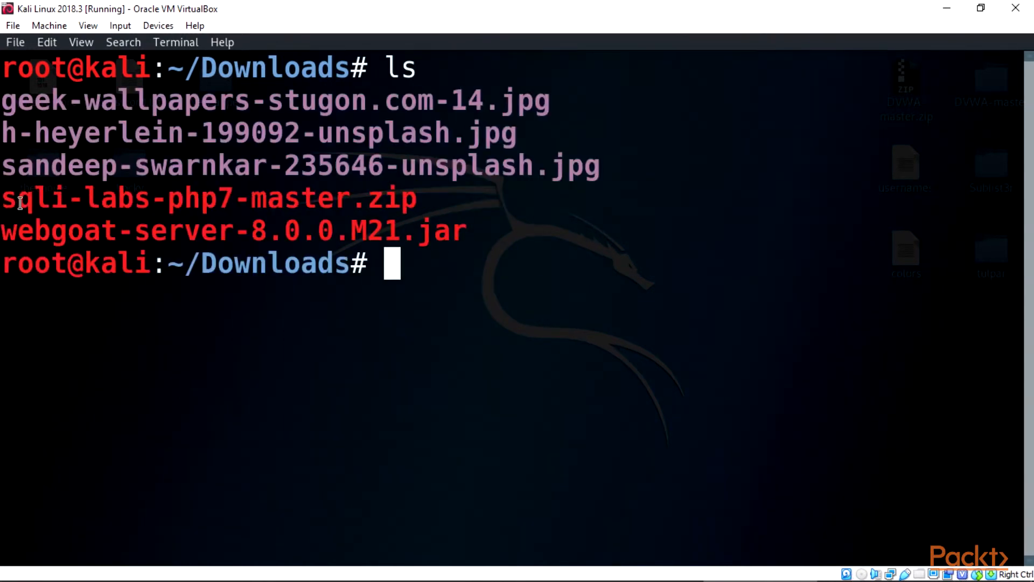
mouse_move(275, 263)
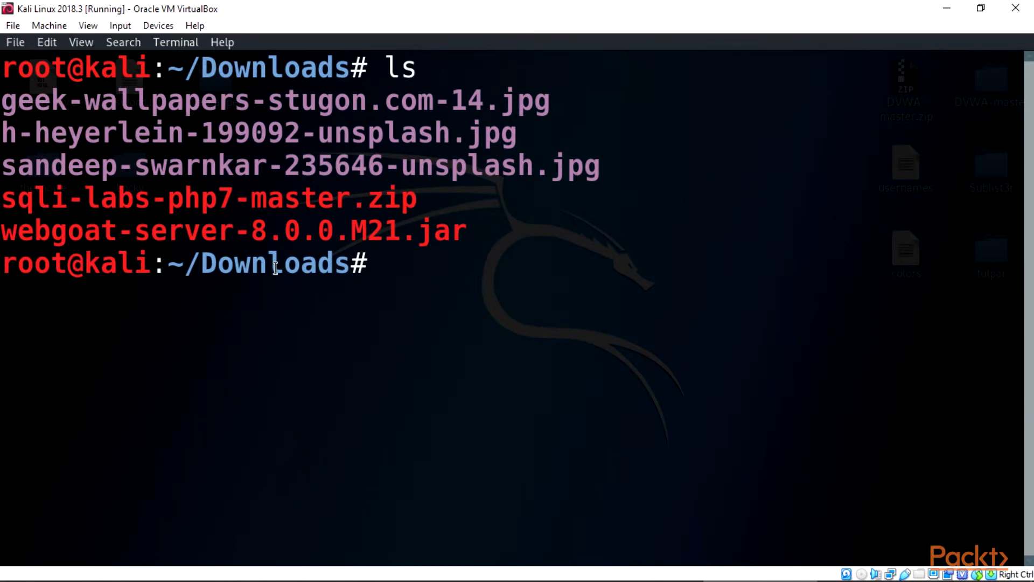
text(un)
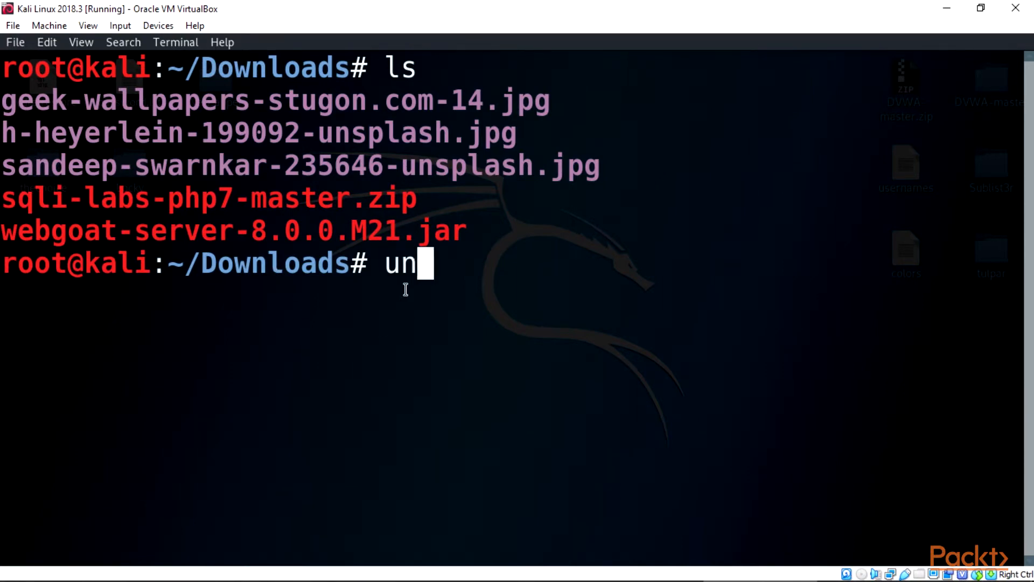
text(zip sqli-labs-php7-master.zip)
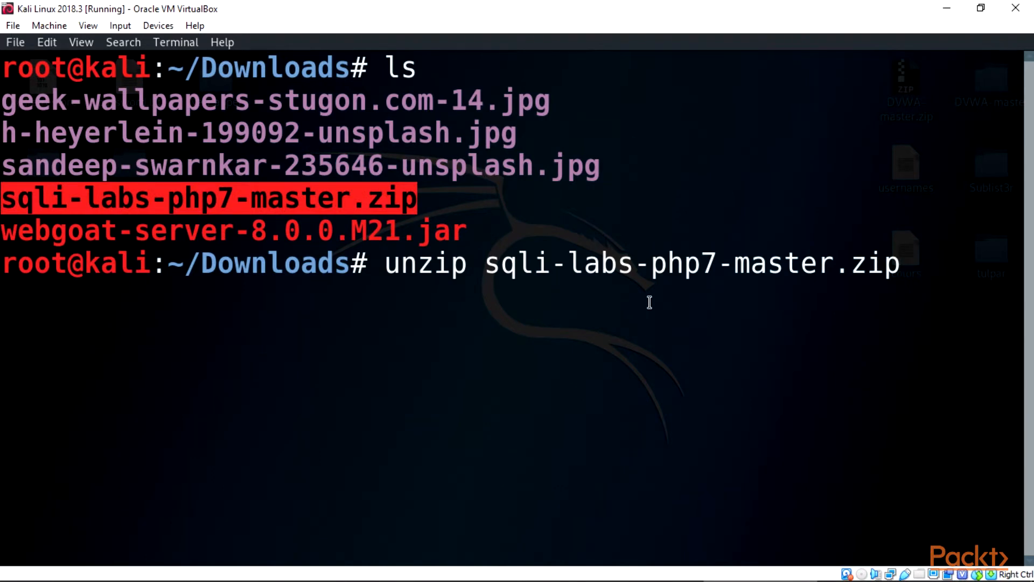
key(Return)
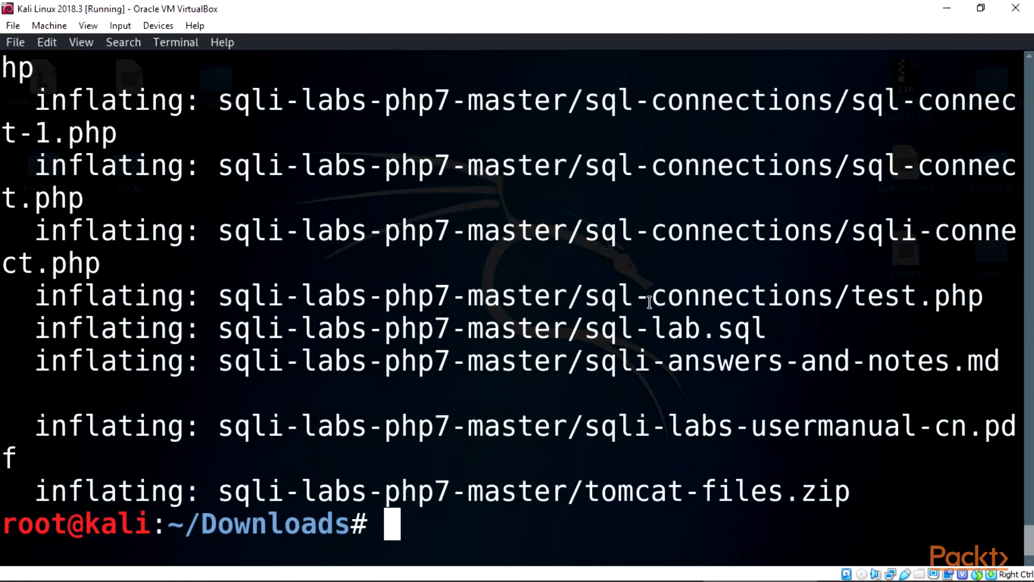
- List Downloads and copy sqli-labs-php7-master recursively into /var/www/html/ with cp -r
text(ls -l)
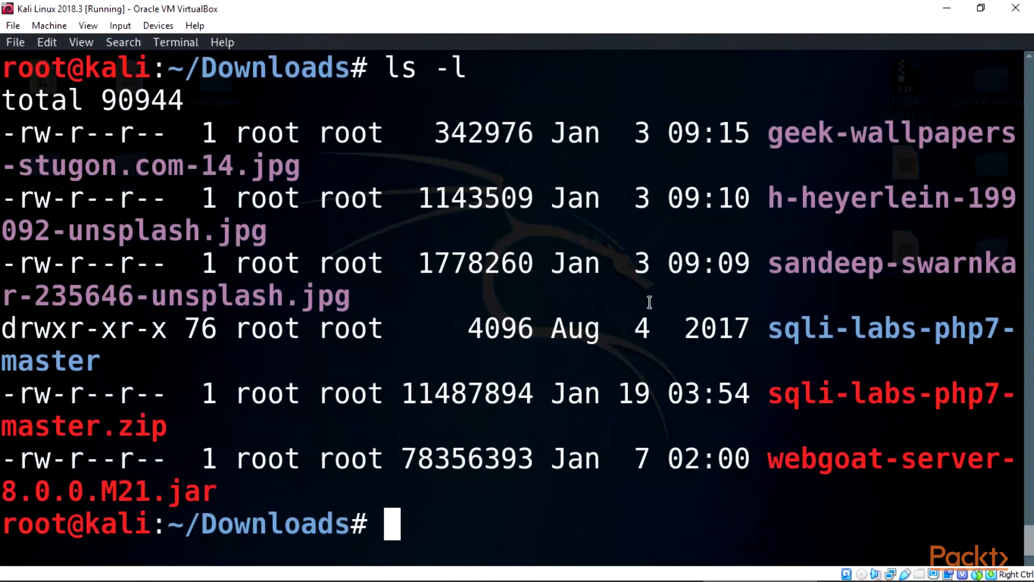
mouse_move(777, 335)
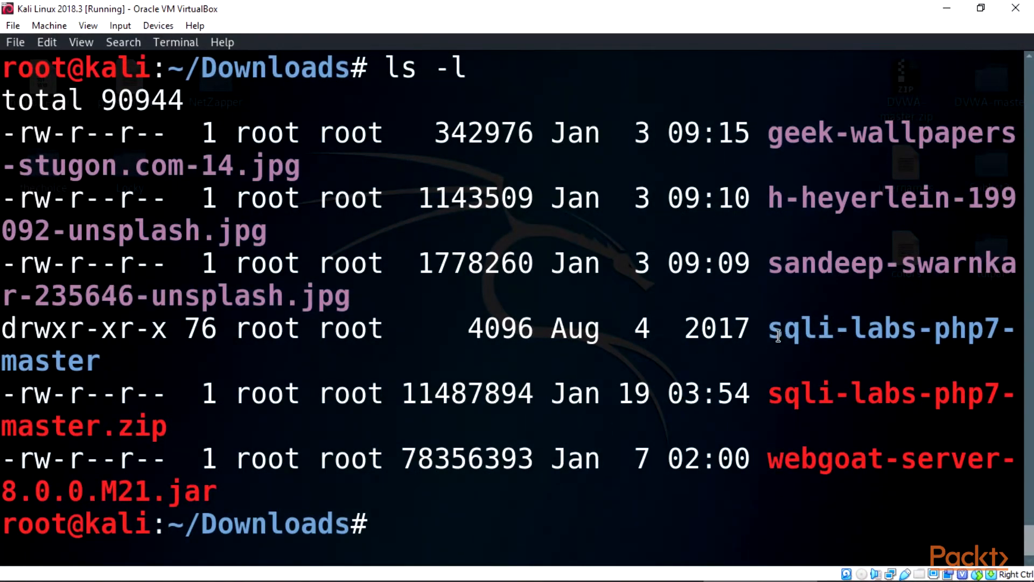
mouse_move(475, 518)
text(cp -r sqli-labs-php7-master /var/www/htq)
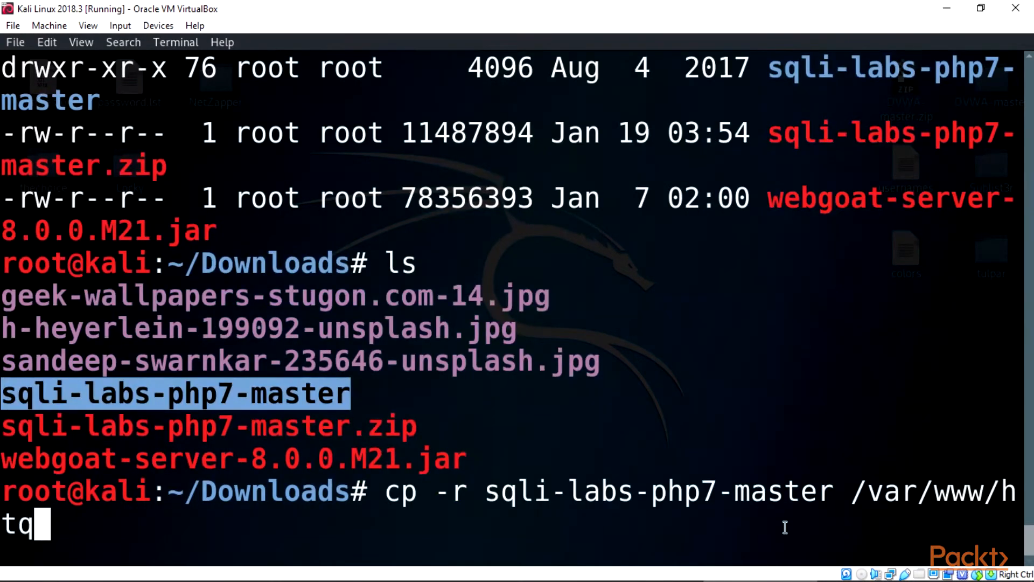
text(ml/)
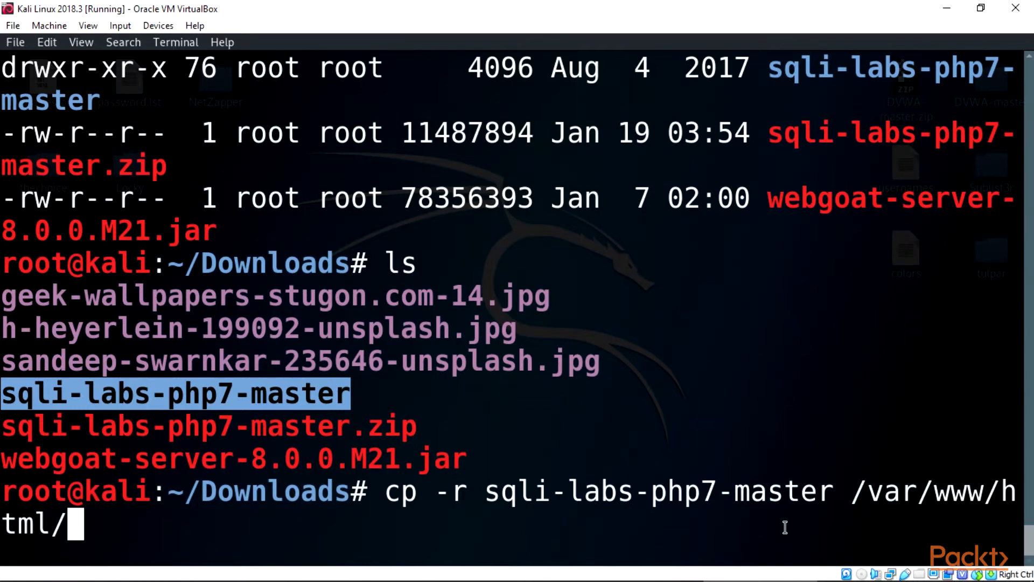
key(Return)
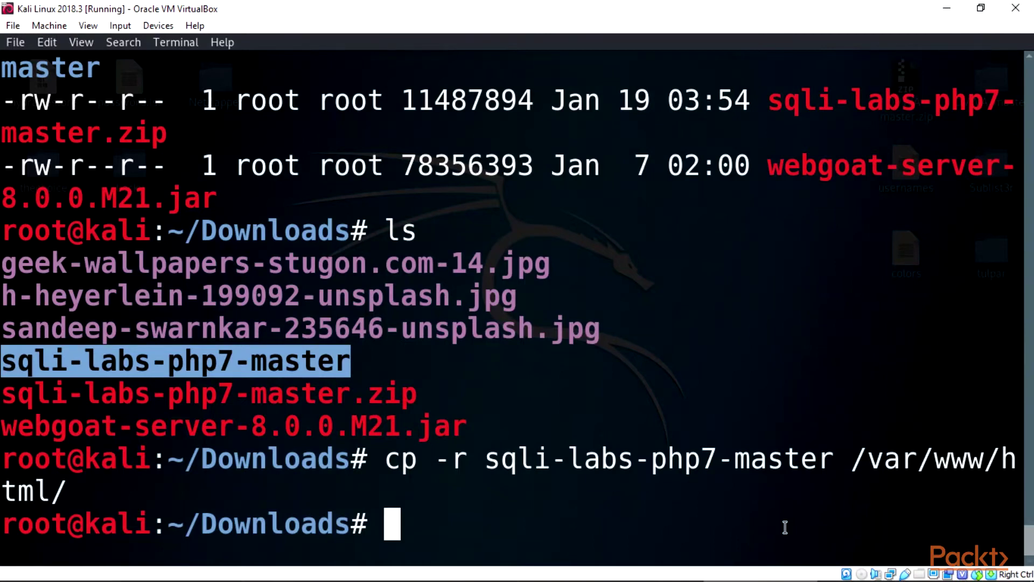
- Change into /var/www/html and list it to confirm sqli-labs-php7-master is present
text(cd ..)
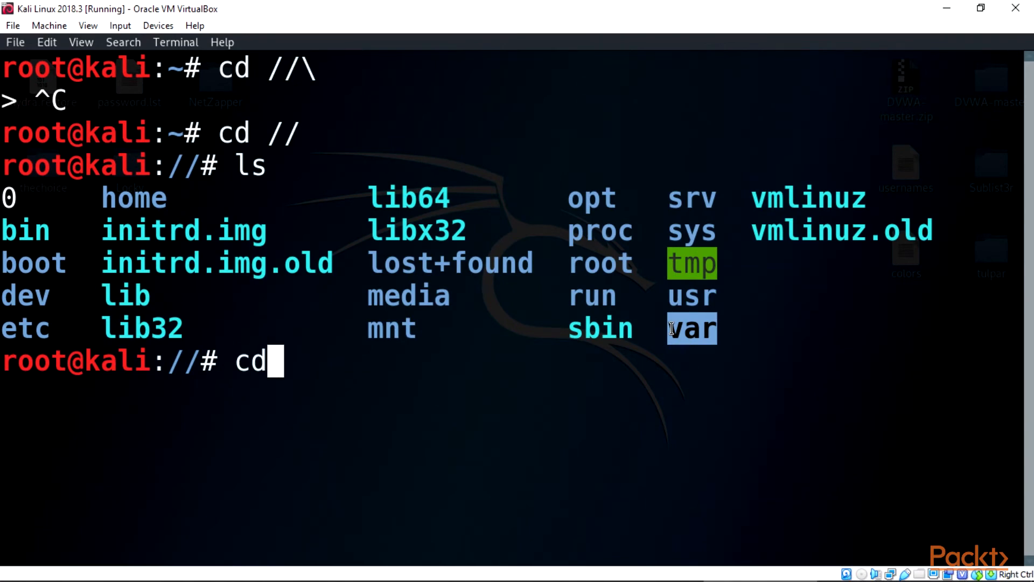
text(/var/)
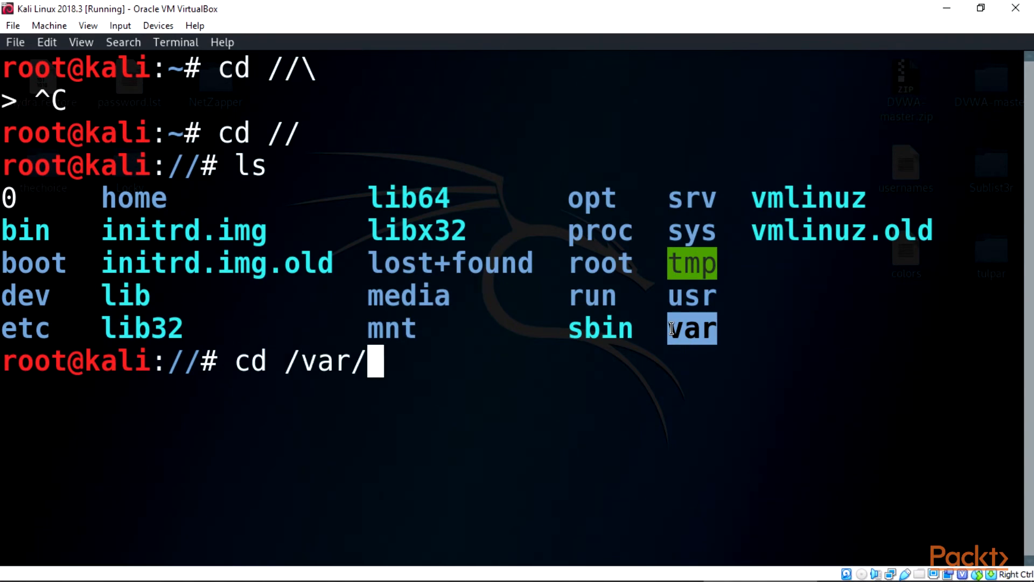
key(Return)
text(cd www/)
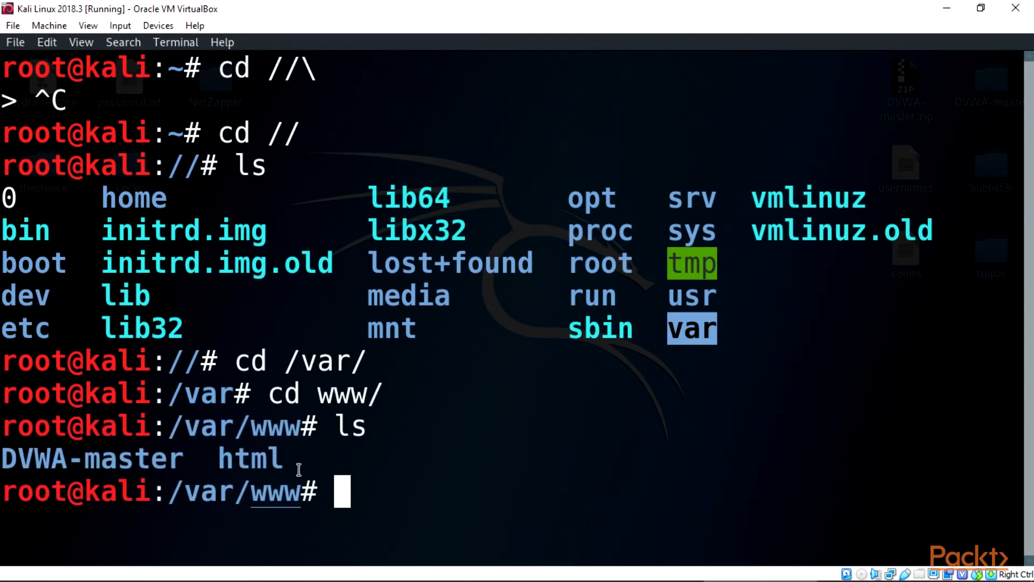
text(c)
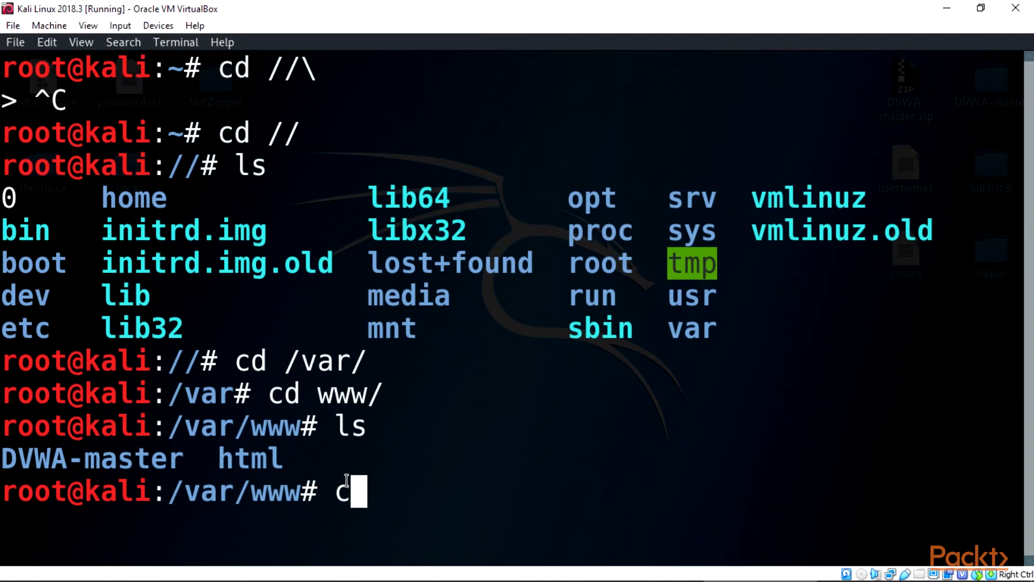
text(d html/)
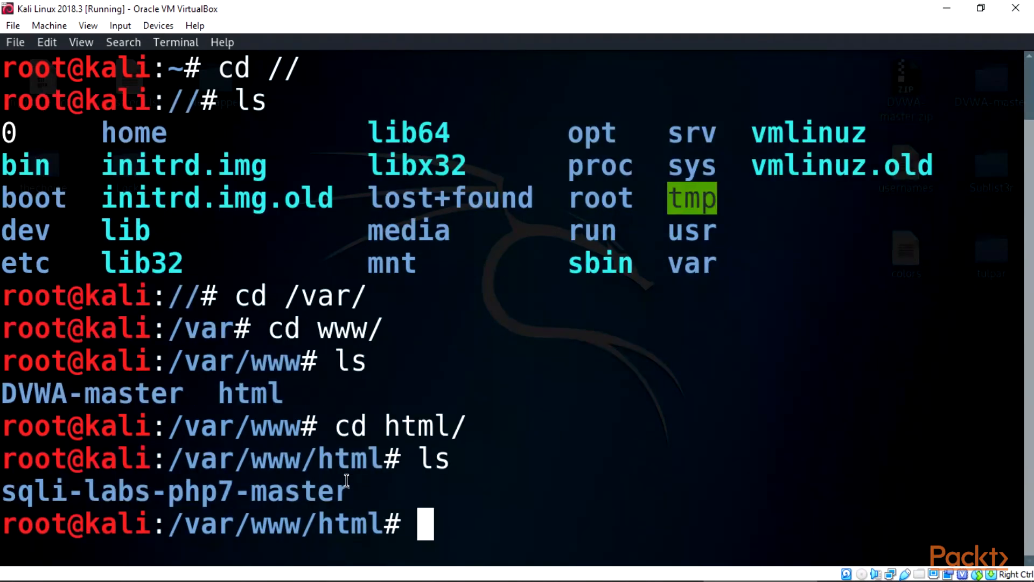